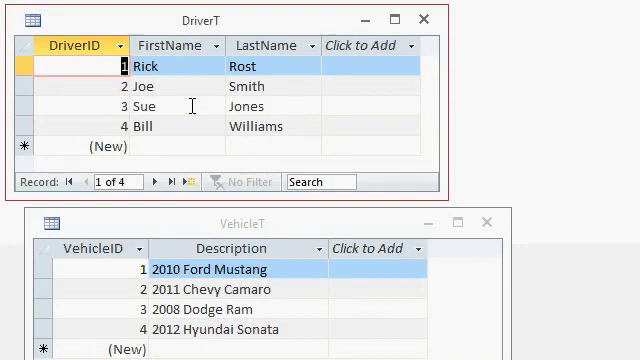
pyautogui.moveTo(328, 230)
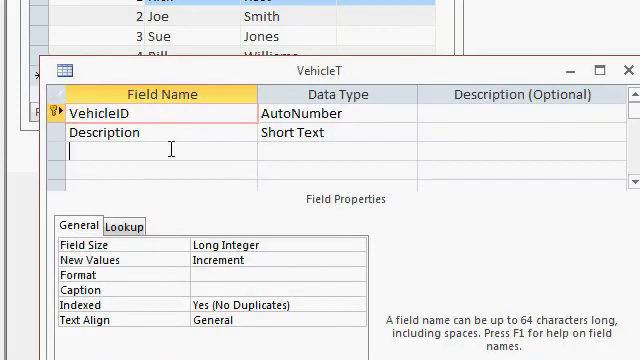
# Step: Add a DriverID field with Number data type to the VehicleT design
pyautogui.write('DriverID')
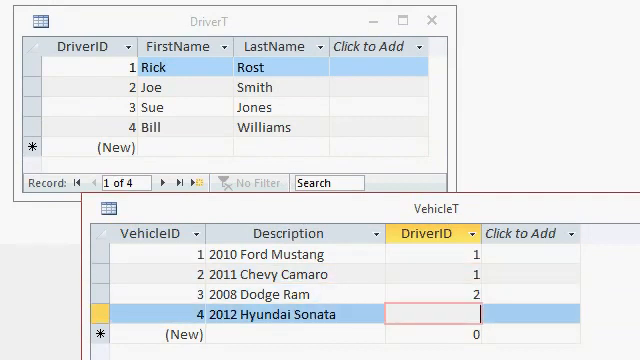
# Step: Assign driver 3 to vehicle 4, the 2012 Hyundai Sonata
pyautogui.write('3')
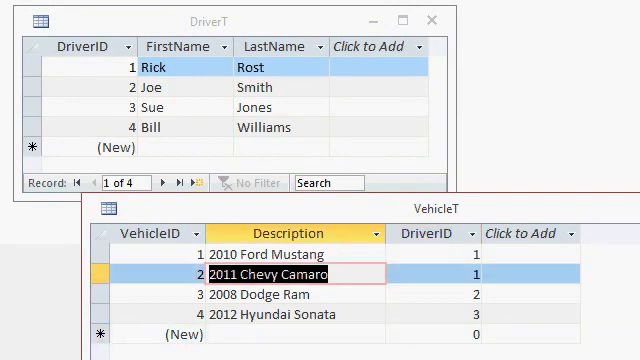
# Step: Select the 2011 Chevy Camaro record before returning to VehicleT's Design View
pyautogui.click(455, 274)
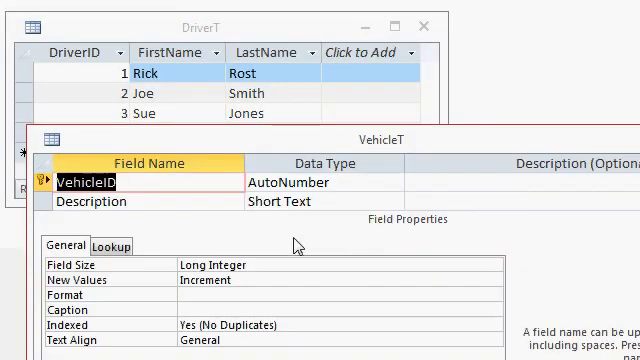
# Step: Delete the DriverID field from VehicleT, confirming removal of its indexes
pyautogui.write('DriverID')
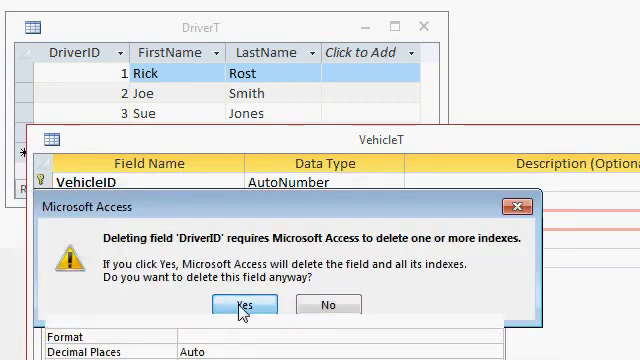
pyautogui.click(241, 304)
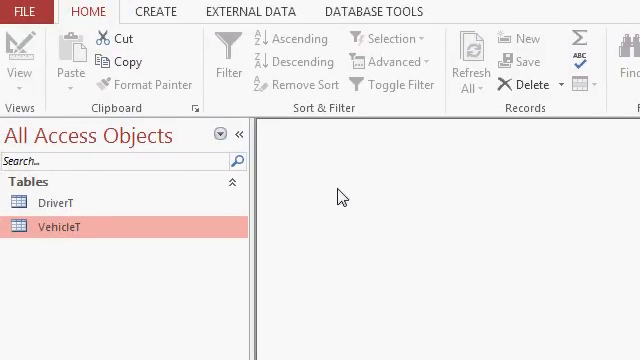
pyautogui.moveTo(156, 11)
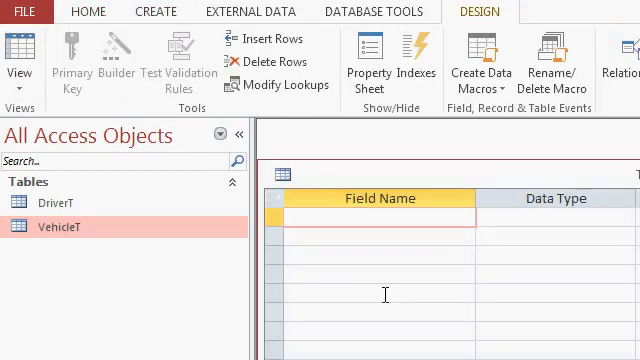
# Step: Define ID (AutoNumber), DriverID and VehicleID (Number) and name the table JunctionT
pyautogui.write('ID')
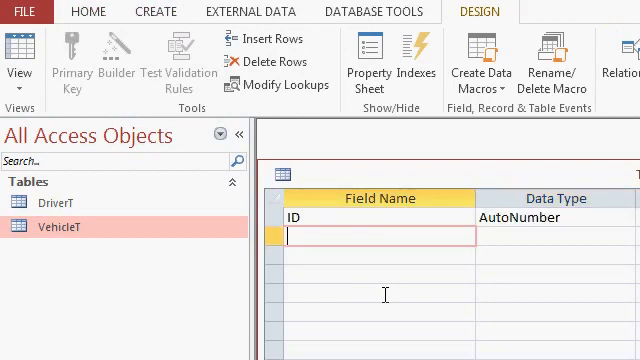
pyautogui.write('DriverID')
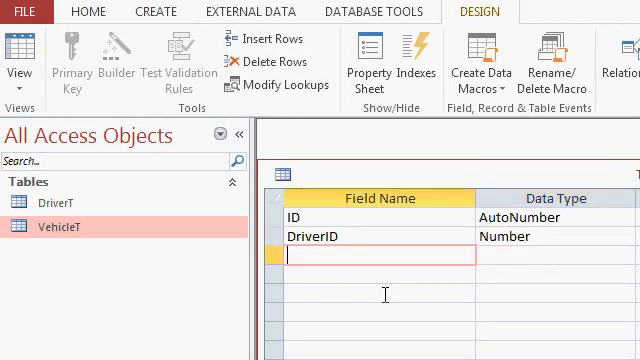
pyautogui.write('VehicleID')
pyautogui.click(558, 255)
pyautogui.write('Number')
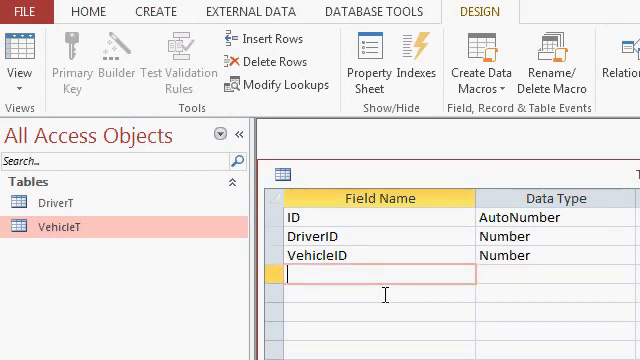
pyautogui.write('JunctionT')
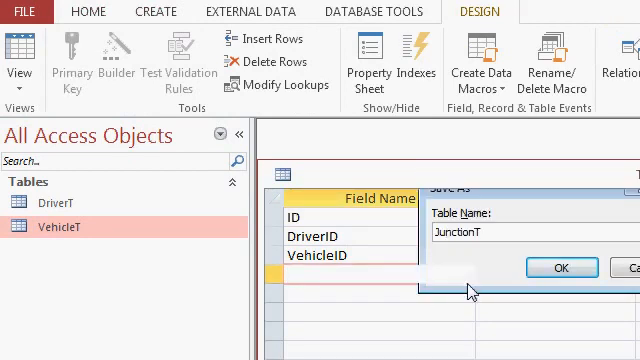
# Step: Confirm saving as JunctionT and let Access create a primary key
pyautogui.click(560, 268)
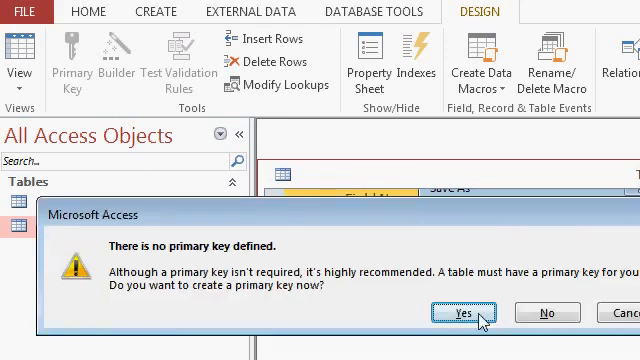
pyautogui.click(462, 313)
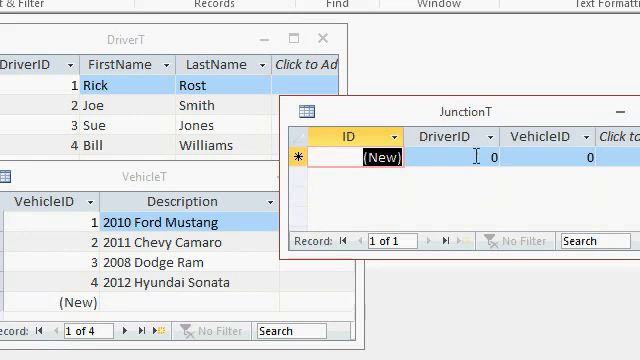
# Step: Enter JunctionT rows linking driver 1 to vehicles 1 and 2, then driver 2
pyautogui.write('1')
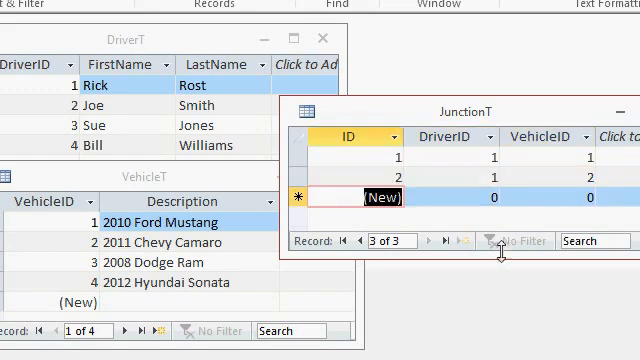
pyautogui.write('2')
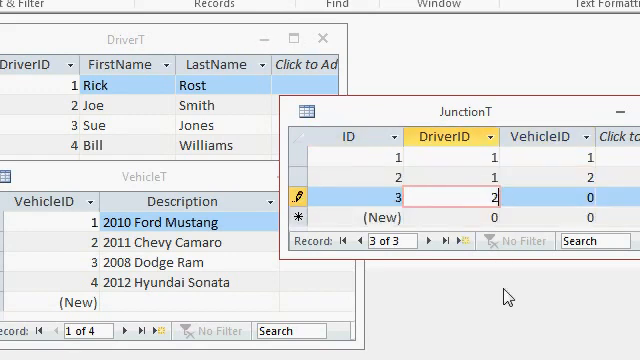